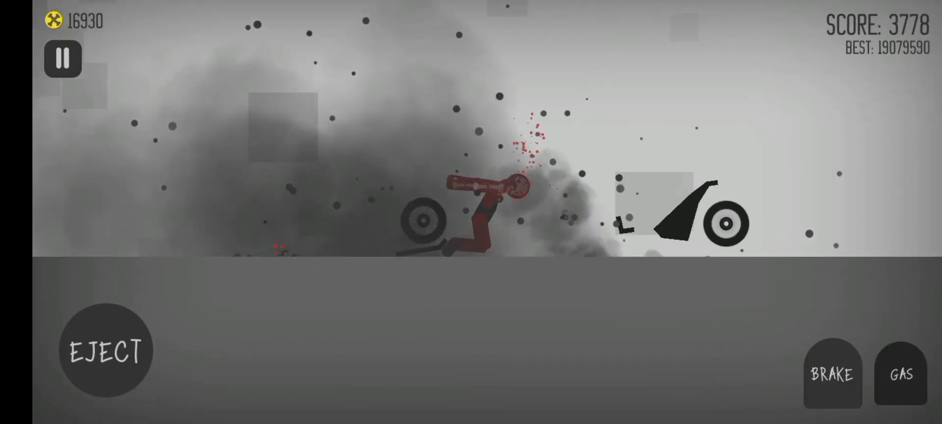
Crash the motorbike into a cloud of smoke and debris, scoring 3,778 dismount points.
click(105, 352)
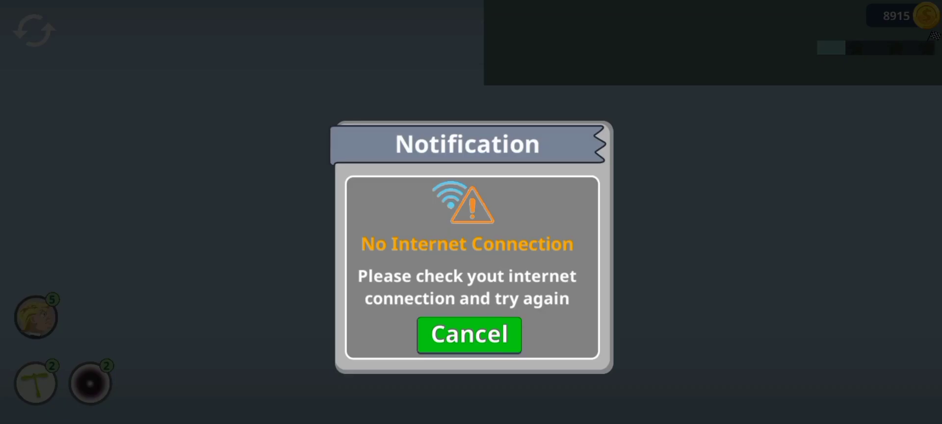
Dismiss the No Internet Connection popup and start the wrecking-ball run.
click(469, 335)
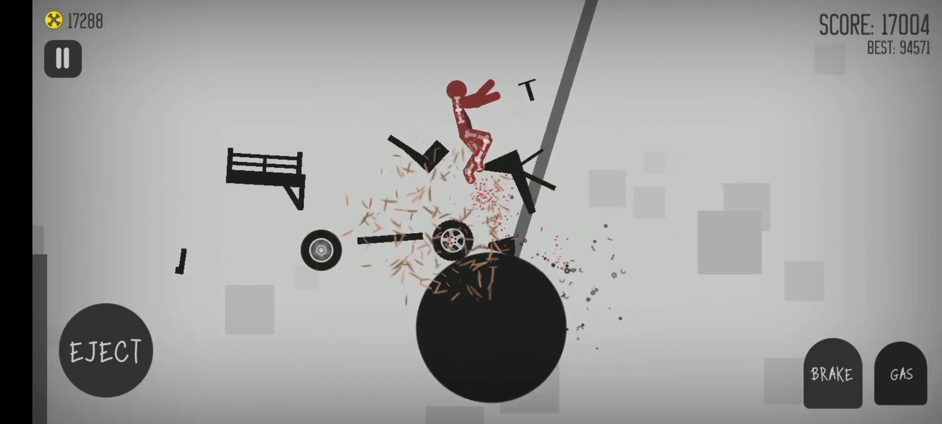
Smash the cart into the giant black ball, flinging the stickman for 17,904 points.
click(106, 354)
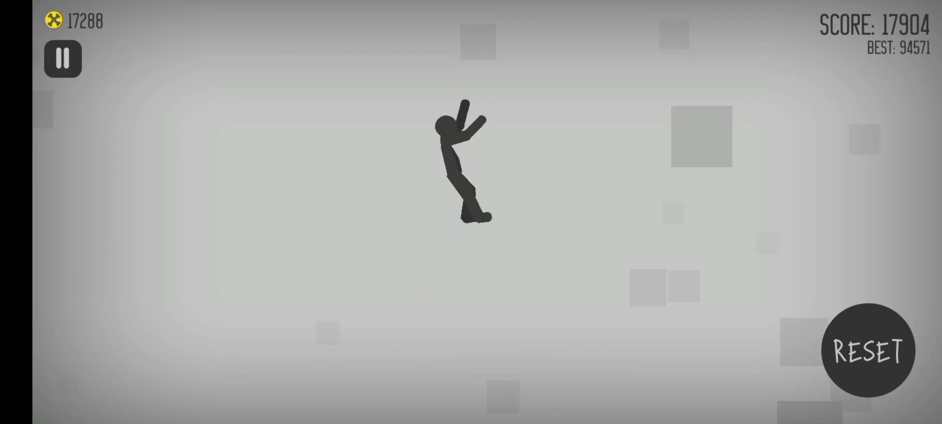